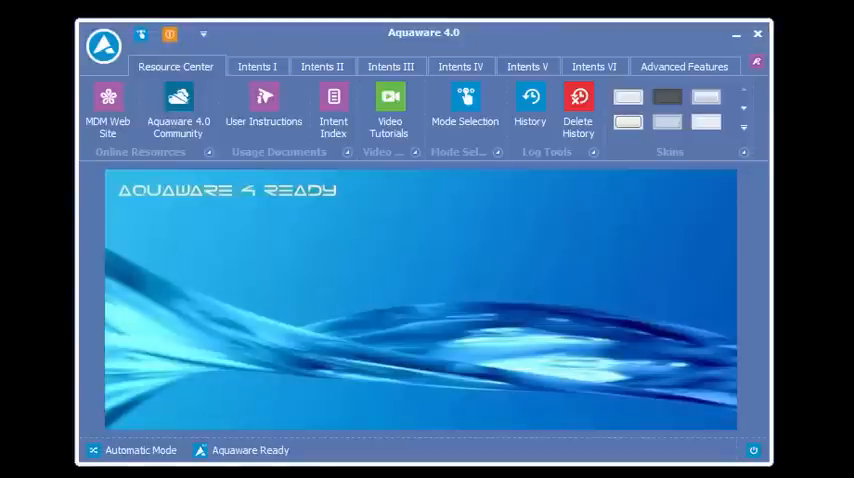
# Step: Switch to the Advanced Features ribbon to expose the session-building tools
pyautogui.click(684, 66)
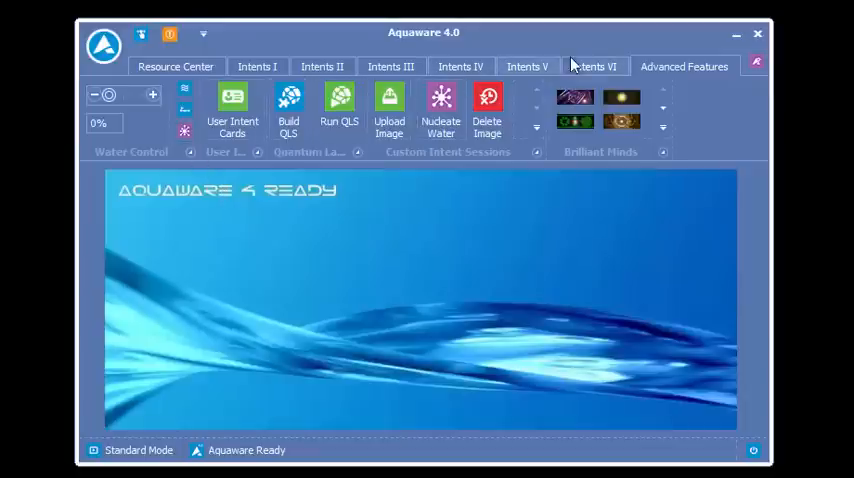
# Step: Expand the Intents VI gallery and browse down to the Vitamin intent entries
pyautogui.click(592, 66)
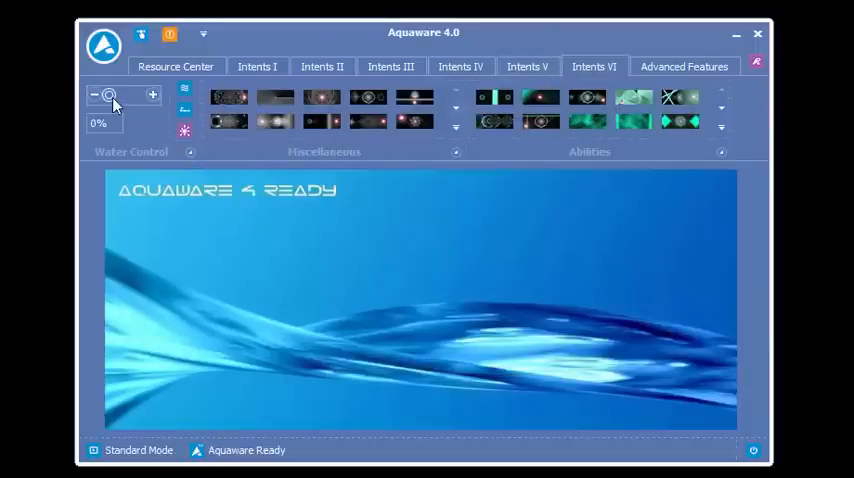
pyautogui.moveTo(100, 96); pyautogui.dragTo(120, 96)
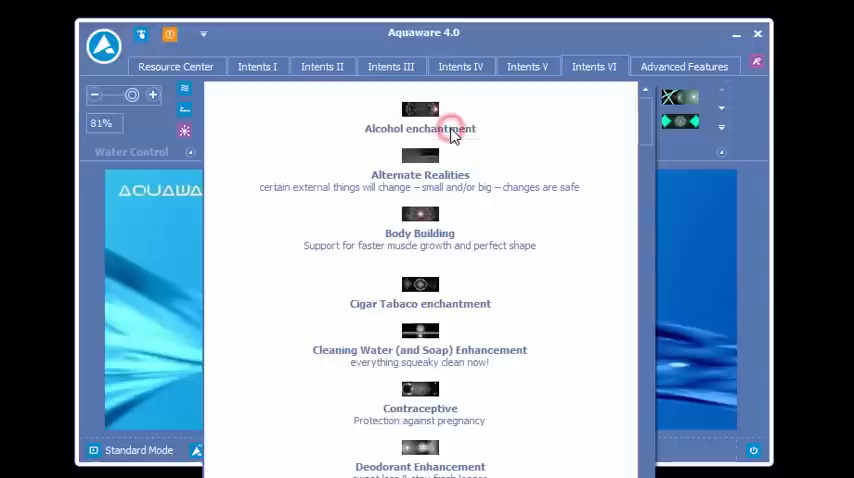
pyautogui.scroll(-3)
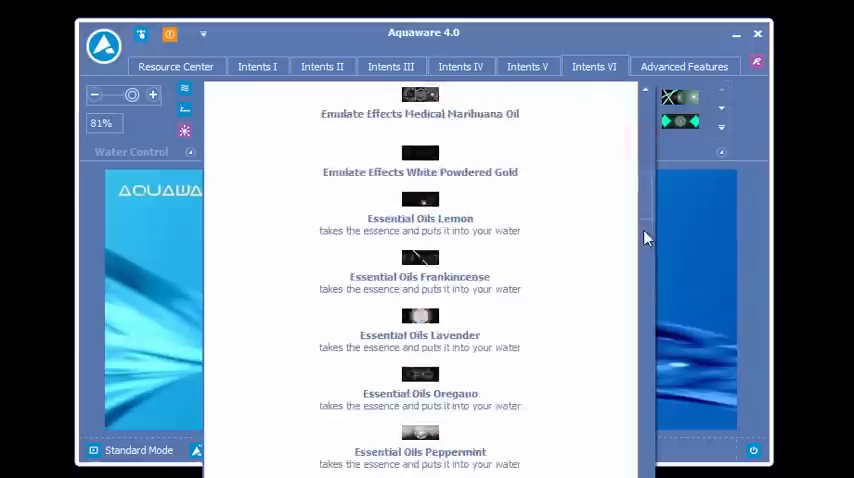
pyautogui.scroll(-3)
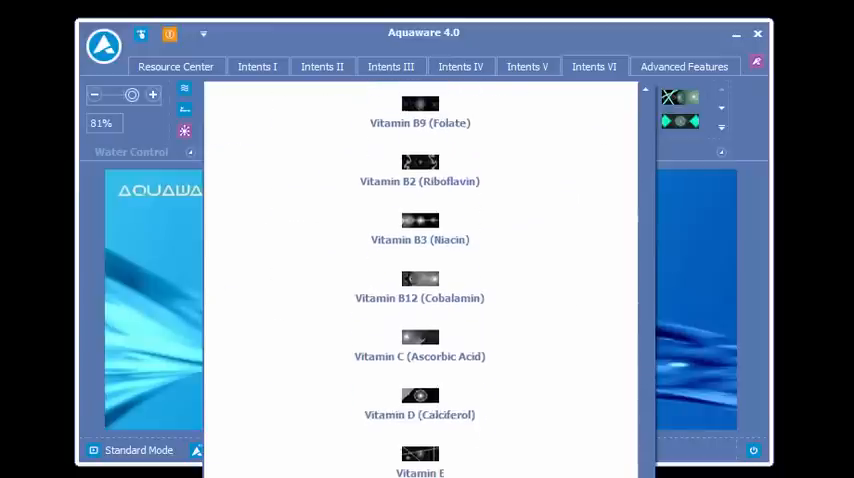
pyautogui.scroll(-3)
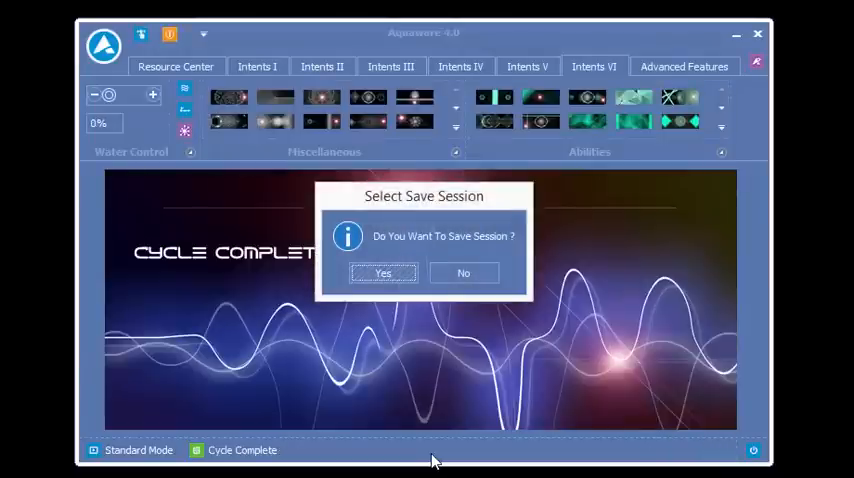
# Step: Agree to save the completed session and store it as Vitamin K in My Sessions
pyautogui.click(384, 272)
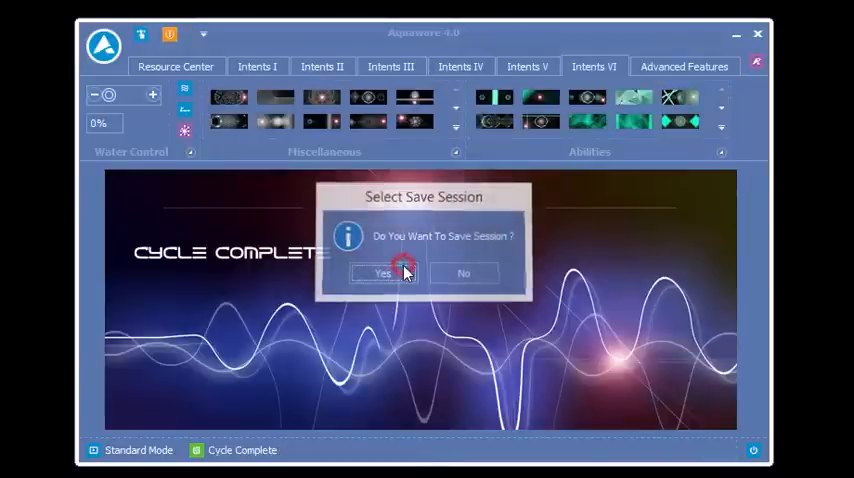
pyautogui.click(380, 272)
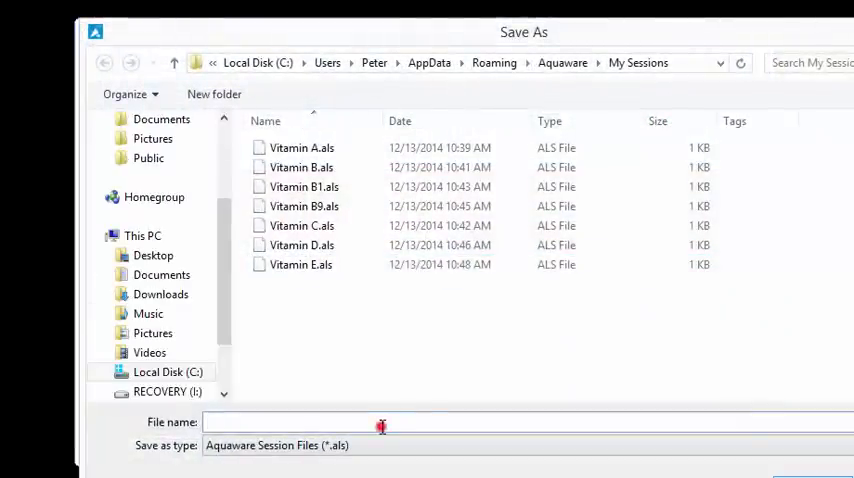
pyautogui.click(380, 420)
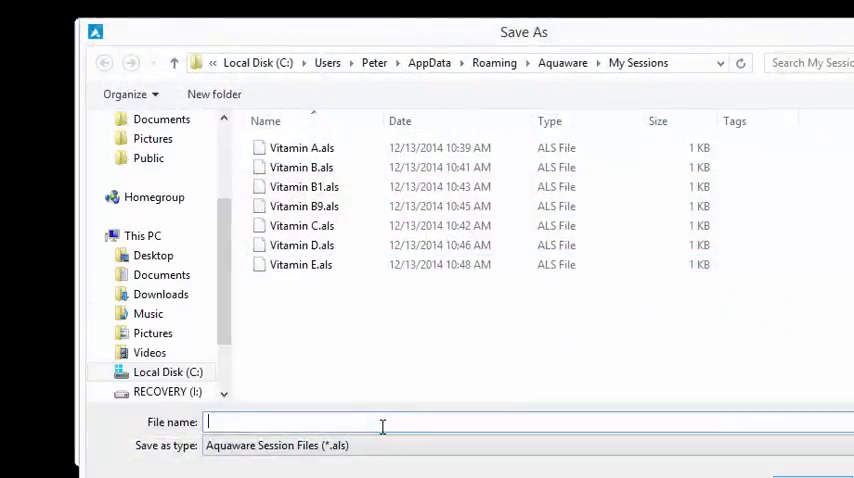
pyautogui.write('Vitamin K')
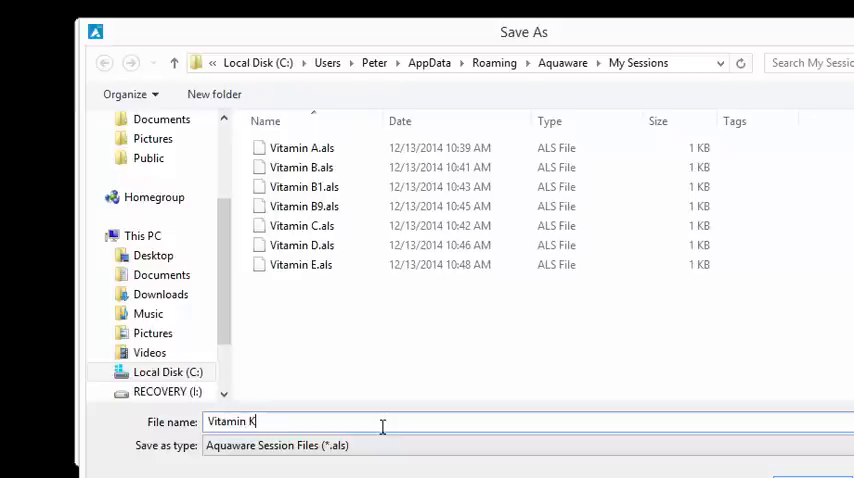
pyautogui.click(300, 168)
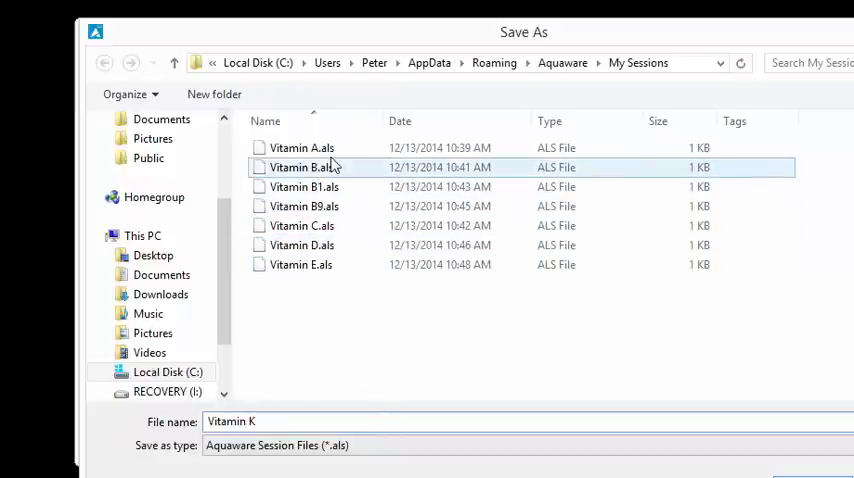
pyautogui.click(300, 264)
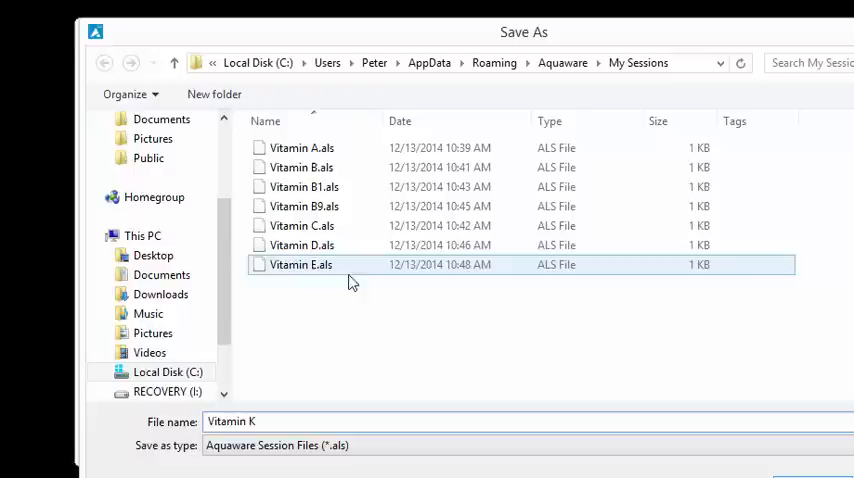
pyautogui.click(340, 368)
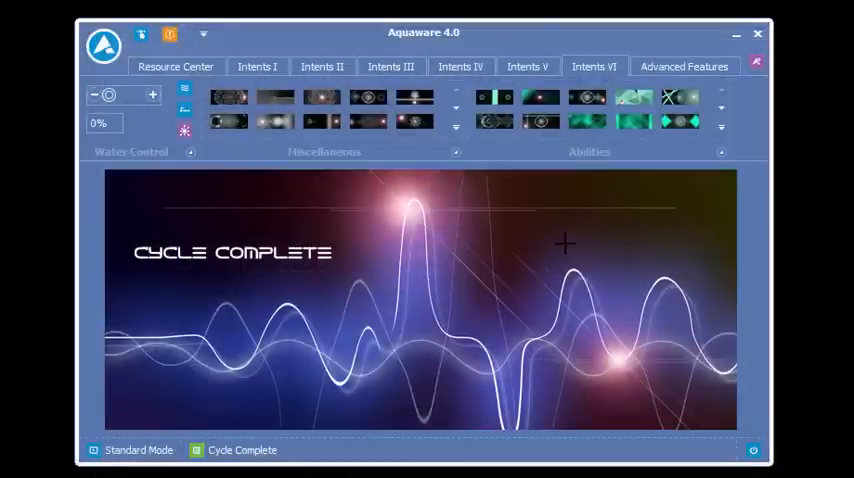
# Step: Start Build QLS and begin selecting saved vitamin .als files, starting with Vitamin A
pyautogui.click(684, 66)
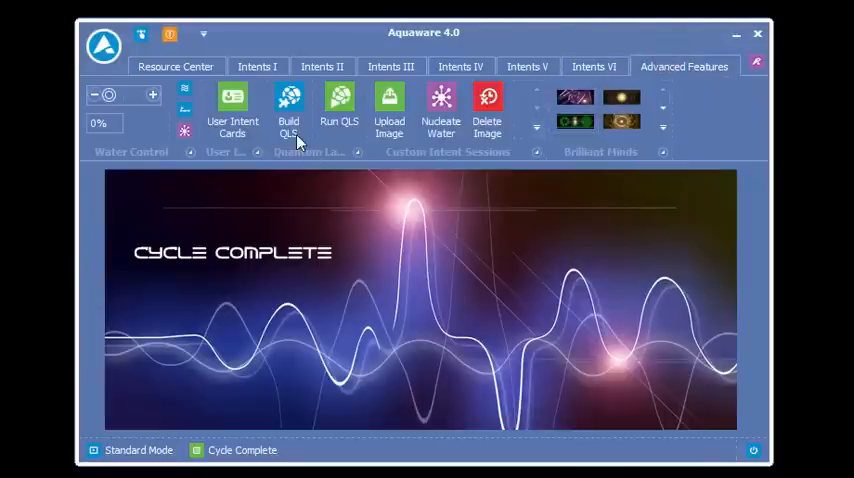
pyautogui.moveTo(288, 120)
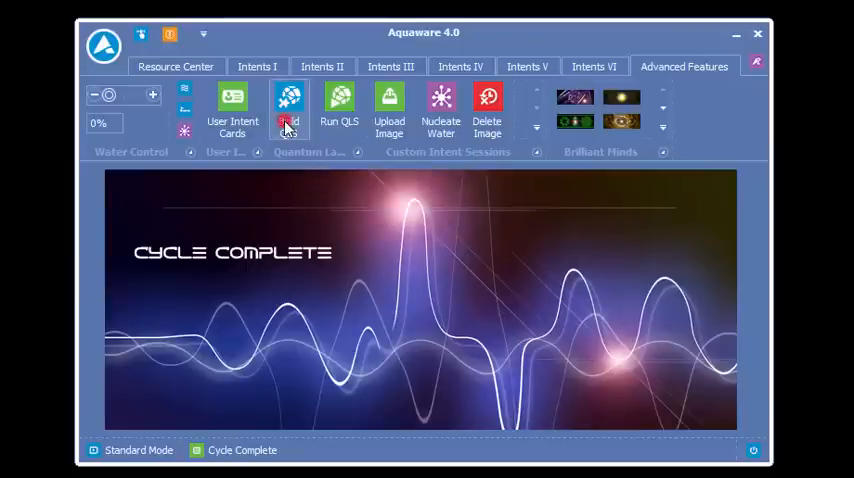
pyautogui.click(288, 96)
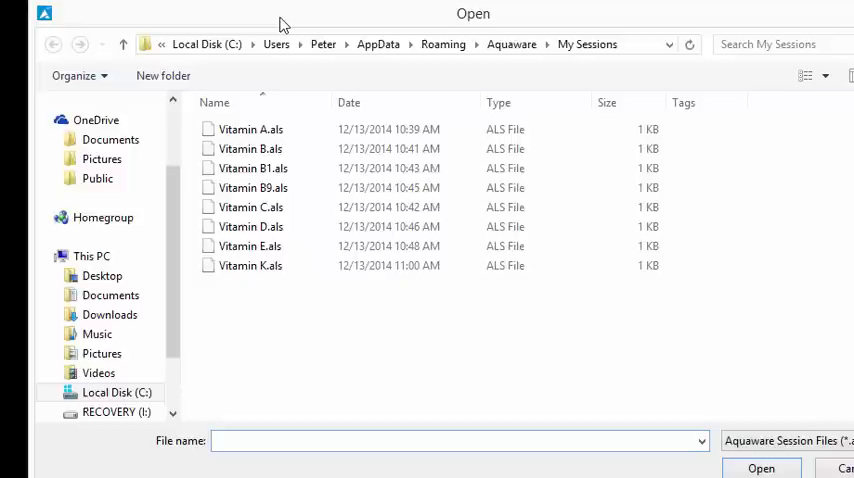
pyautogui.click(250, 128)
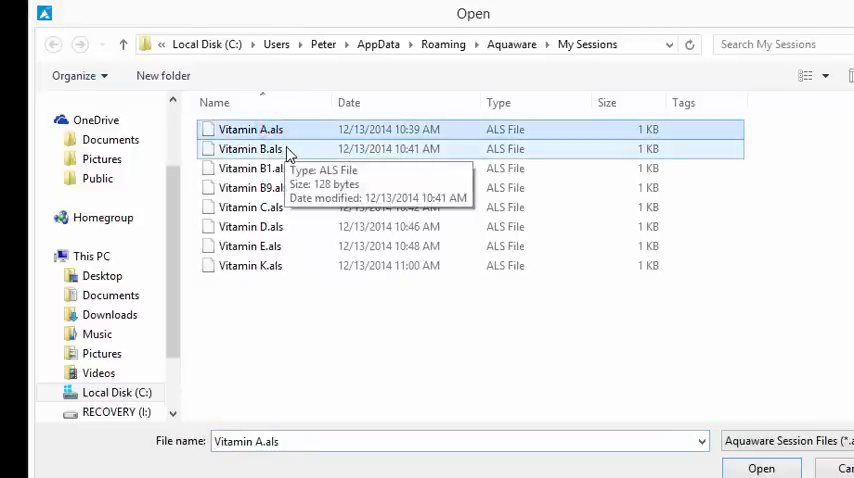
# Step: Add Vitamin B1, B9, C and D to the selected intent files
pyautogui.click(252, 168)
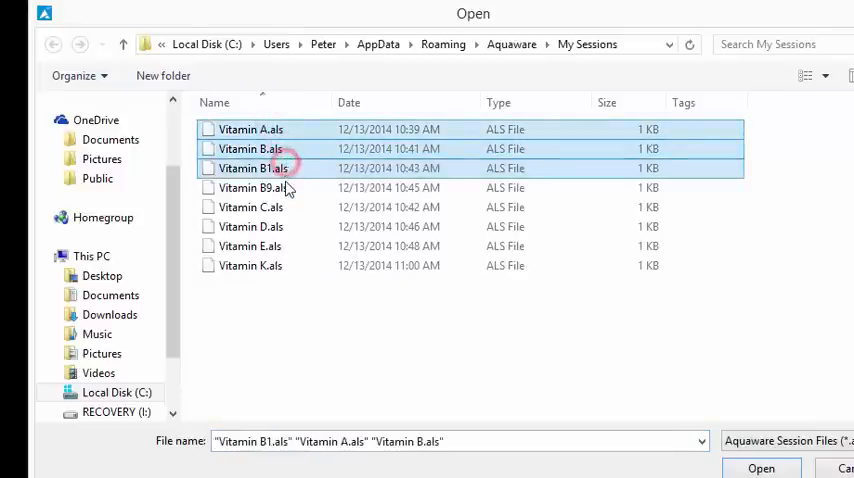
pyautogui.click(252, 188)
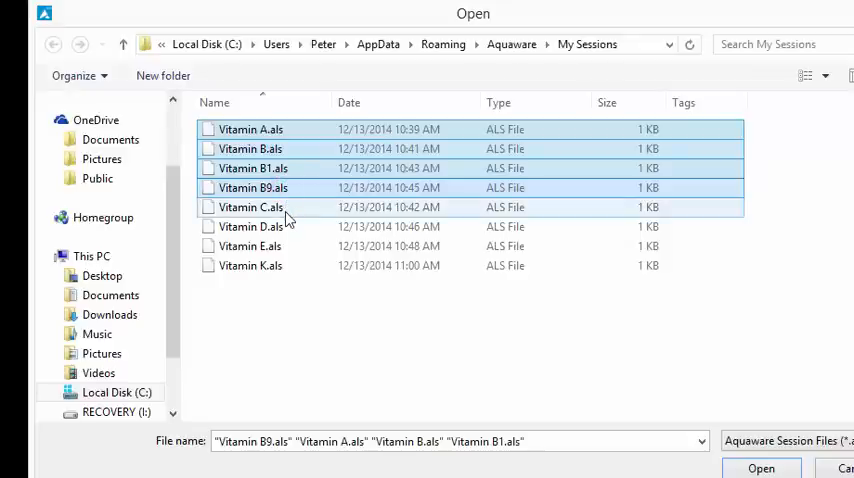
pyautogui.click(252, 226)
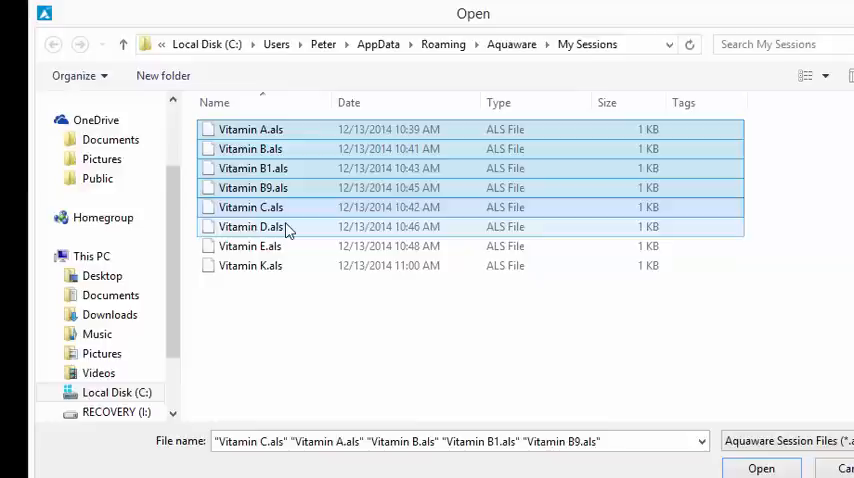
pyautogui.click(250, 246)
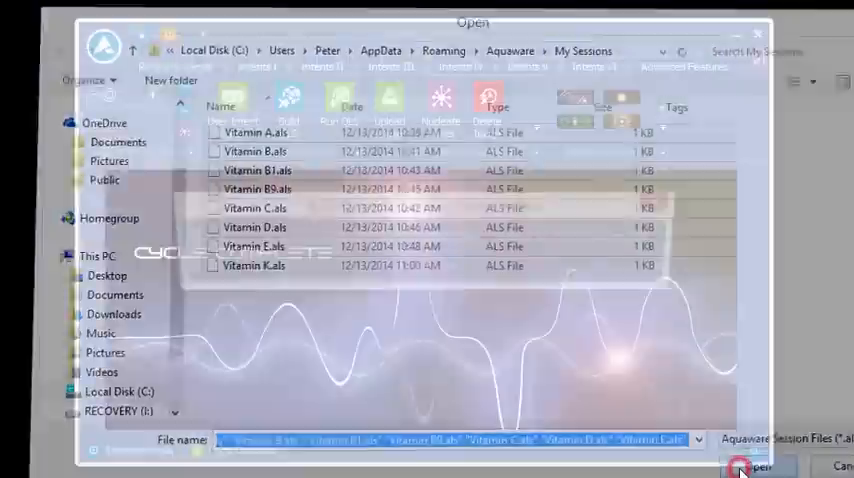
# Step: Dismiss the eight-file limit error and re-select a set of seven vitamin .als files
pyautogui.click(760, 466)
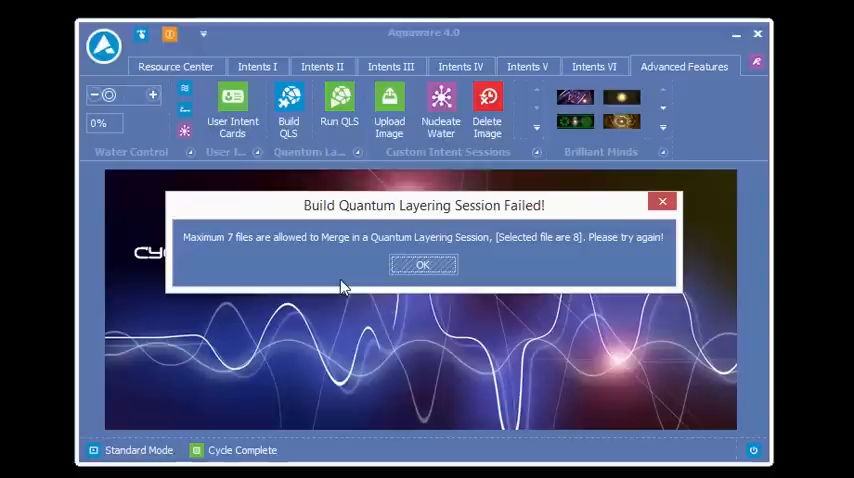
pyautogui.click(424, 264)
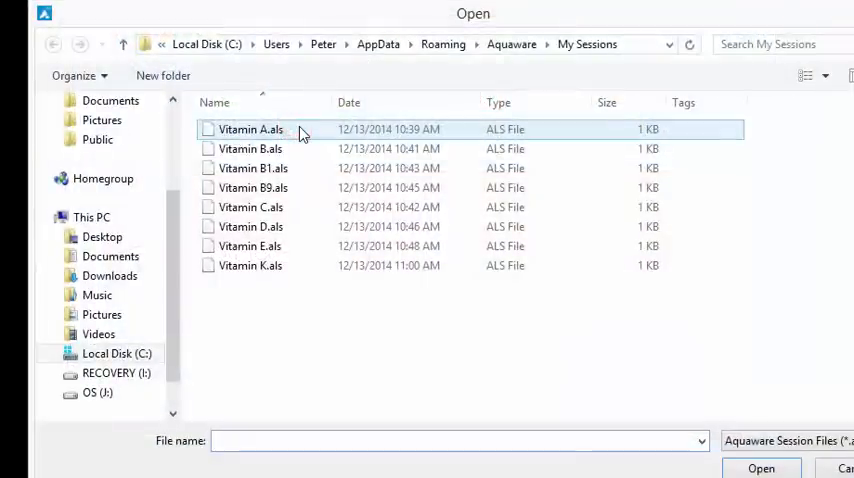
pyautogui.click(252, 168)
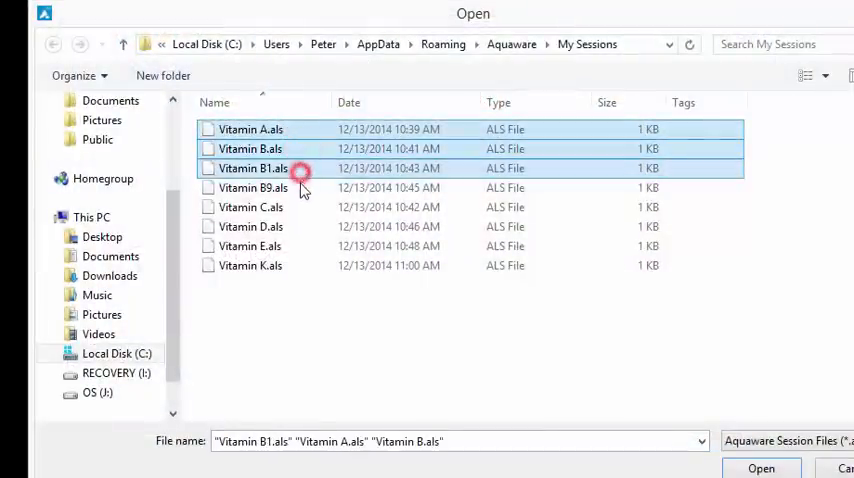
pyautogui.click(250, 226)
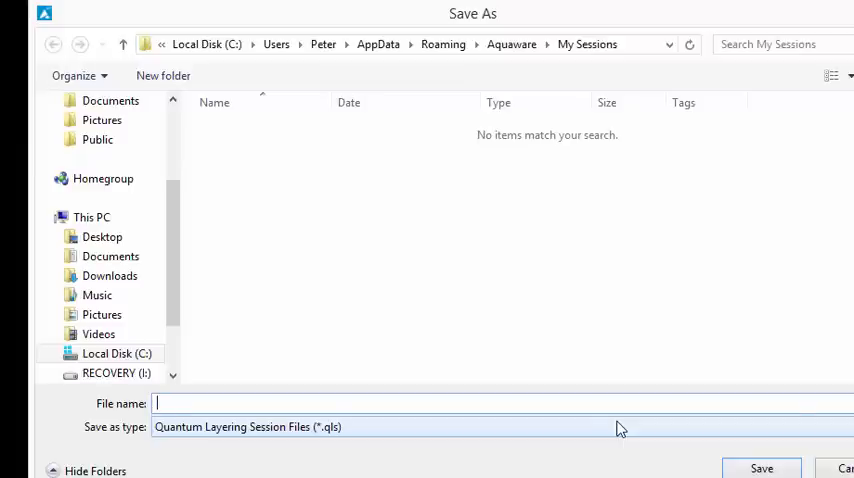
# Step: Name the new quantum layering session Morning Vitamins in the Save As dialog
pyautogui.write('Morning')
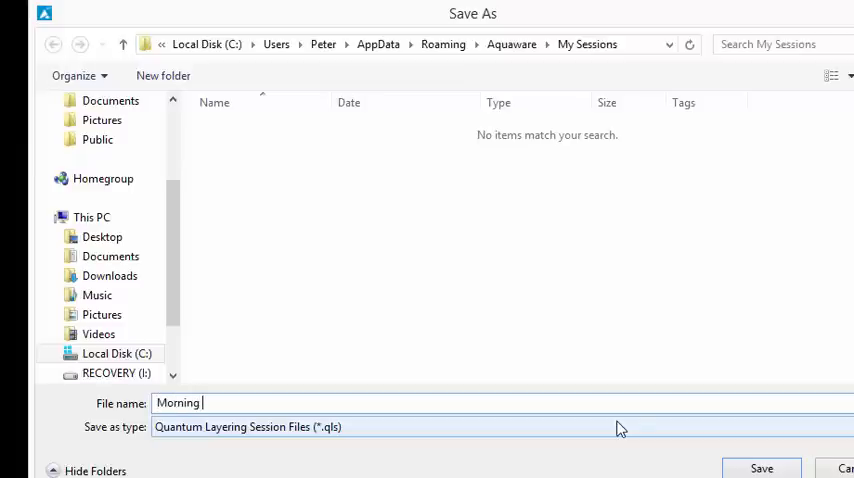
pyautogui.write('Vitamins')
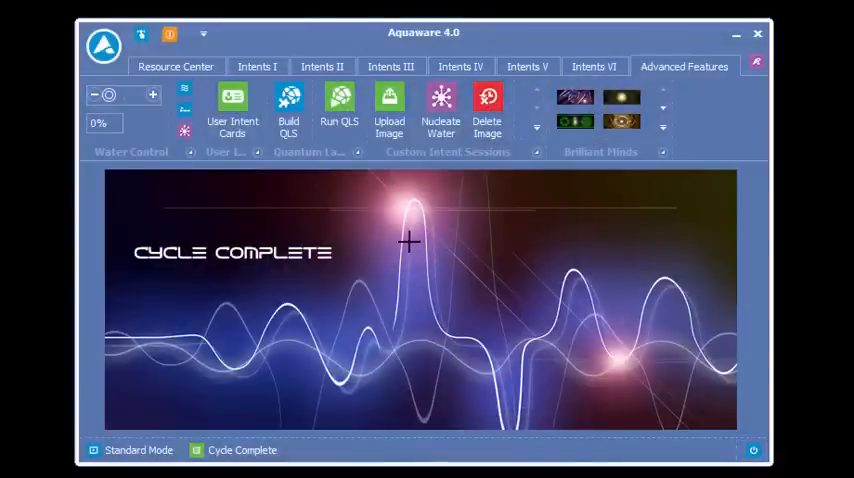
pyautogui.moveTo(372, 214)
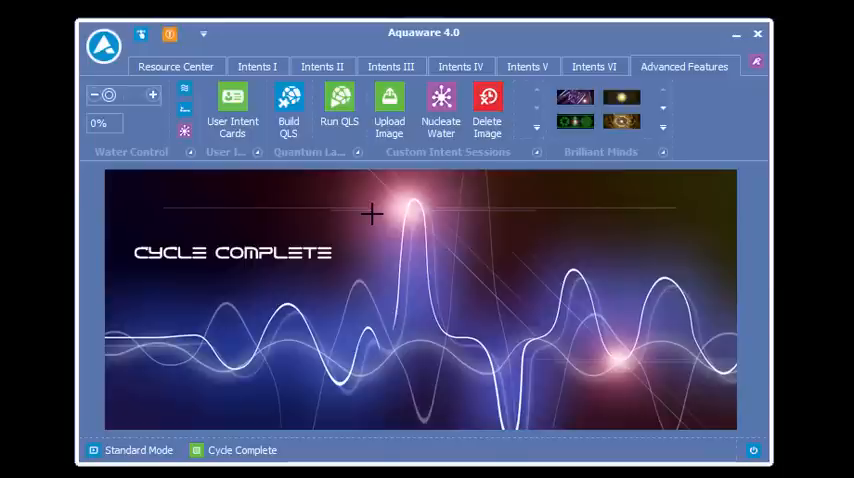
# Step: In Automatic Mode, run the Morning Vitamins.qls session via Run QLS
pyautogui.click(338, 108)
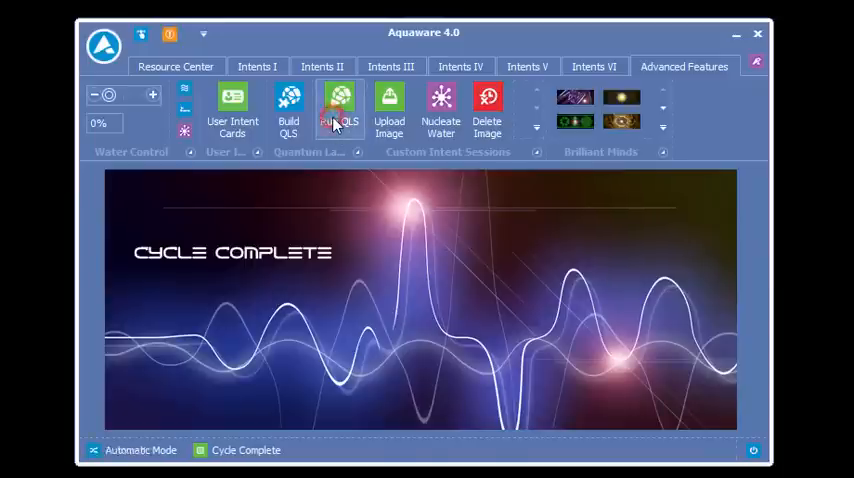
pyautogui.click(340, 108)
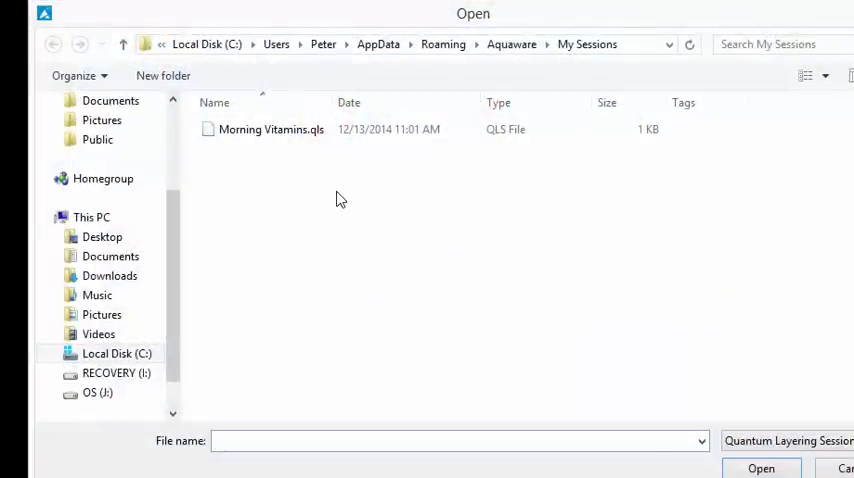
pyautogui.click(272, 128)
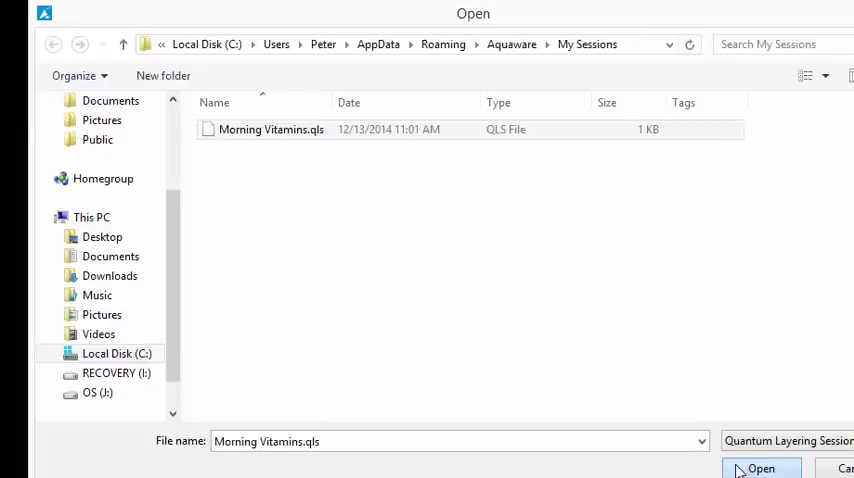
pyautogui.click(760, 468)
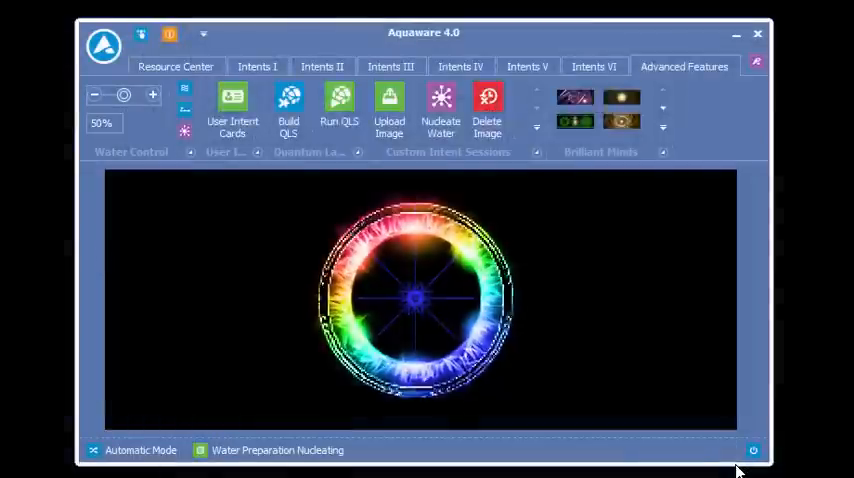